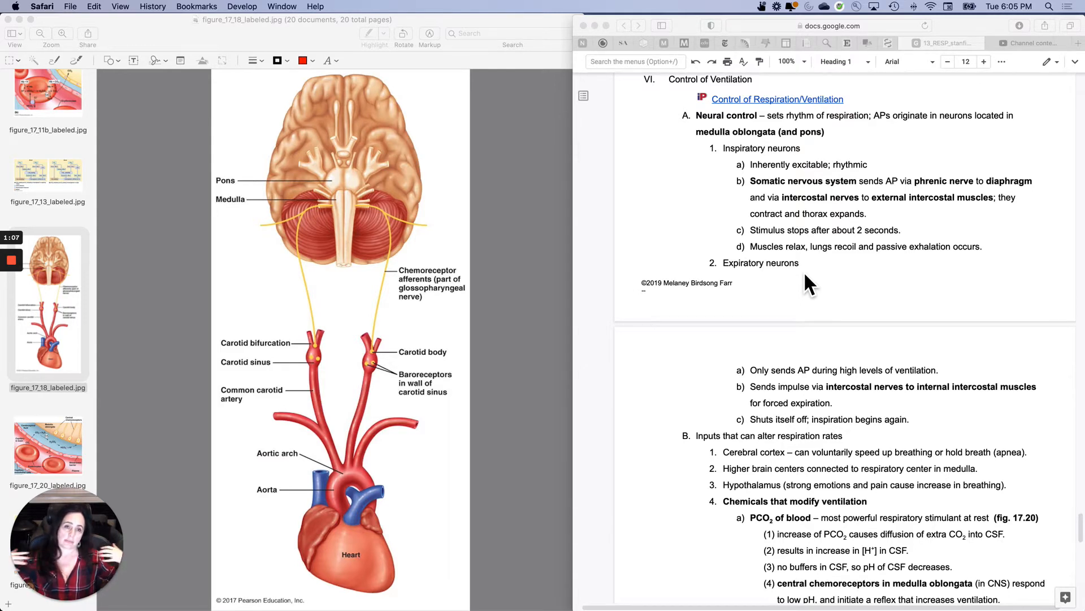
pyautogui.moveTo(123, 121)
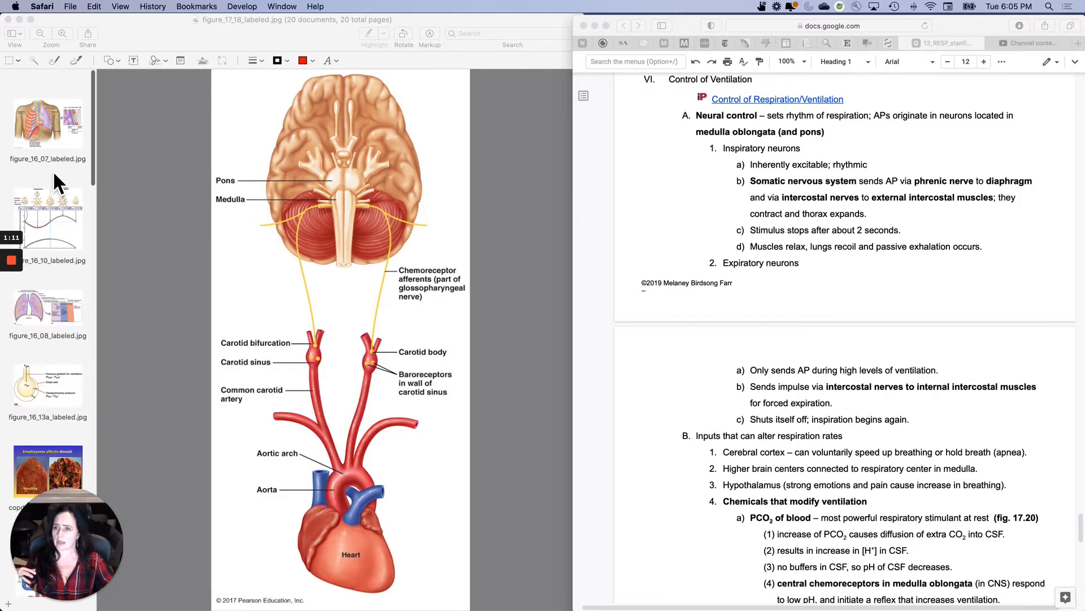
# Step: Show figure_16_07_labeled.jpg, the chest wall, lungs and pleural sac figure, in Preview
pyautogui.click(47, 117)
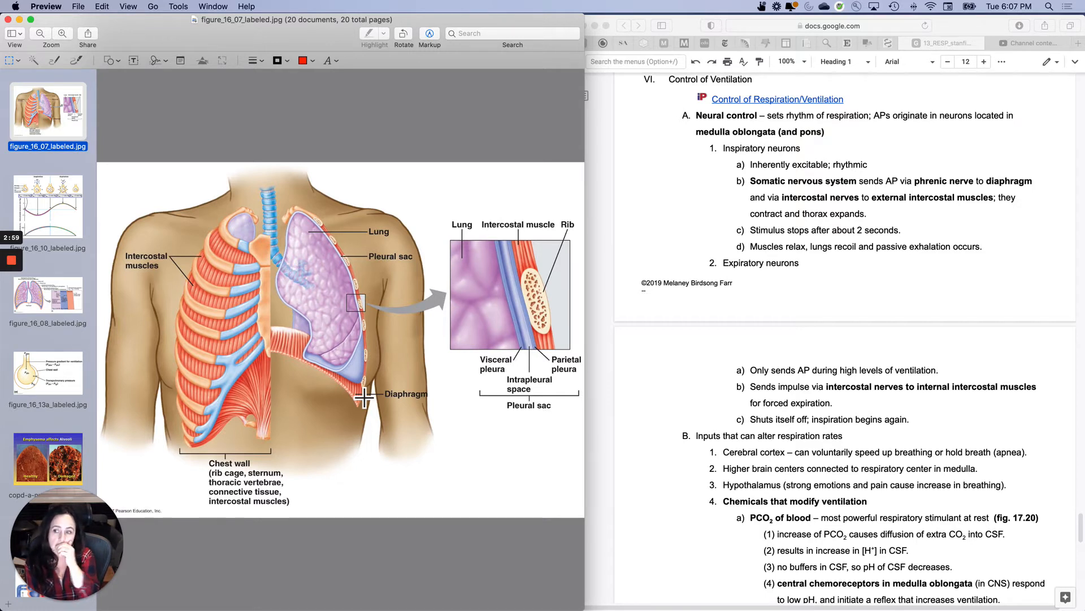
pyautogui.moveTo(68, 412)
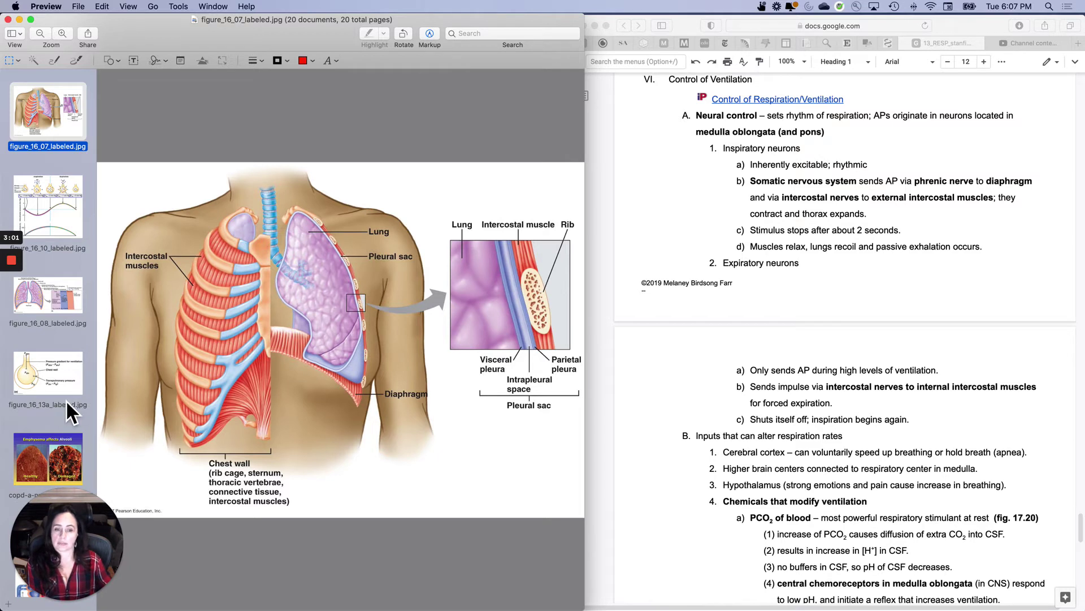
pyautogui.moveTo(340, 402)
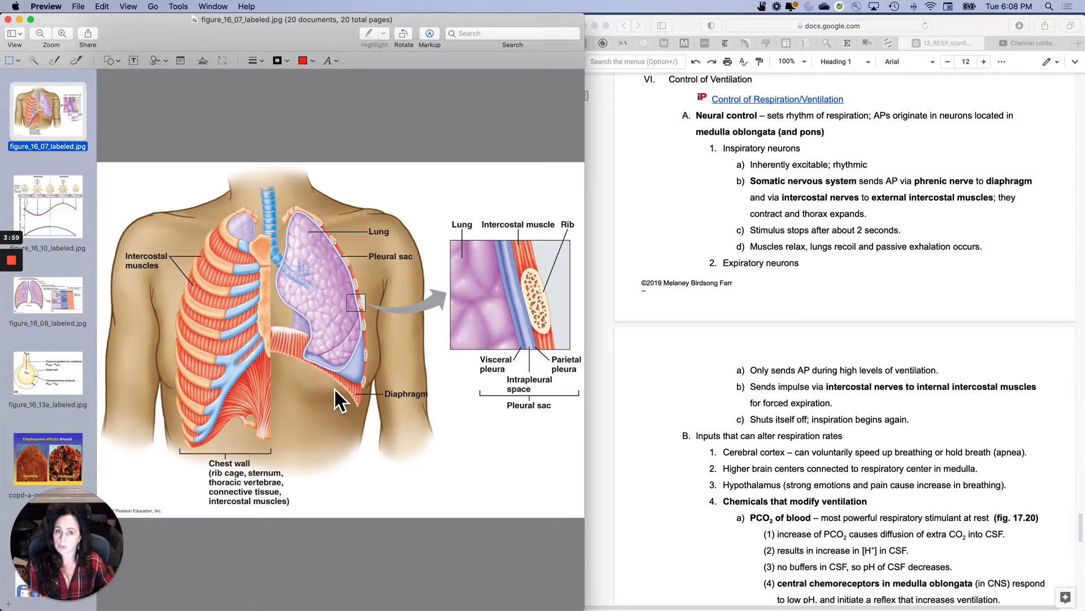
pyautogui.moveTo(265, 317)
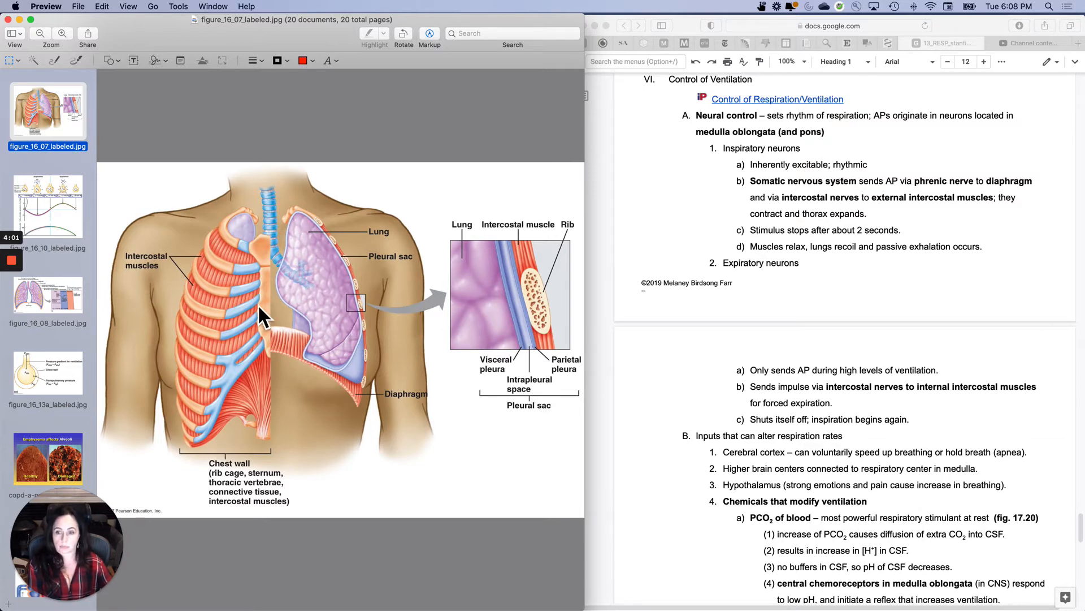
# Step: Show figure_16_08_labeled.jpg with atmospheric, intrapleural and intra-alveolar pressures in Preview
pyautogui.click(47, 298)
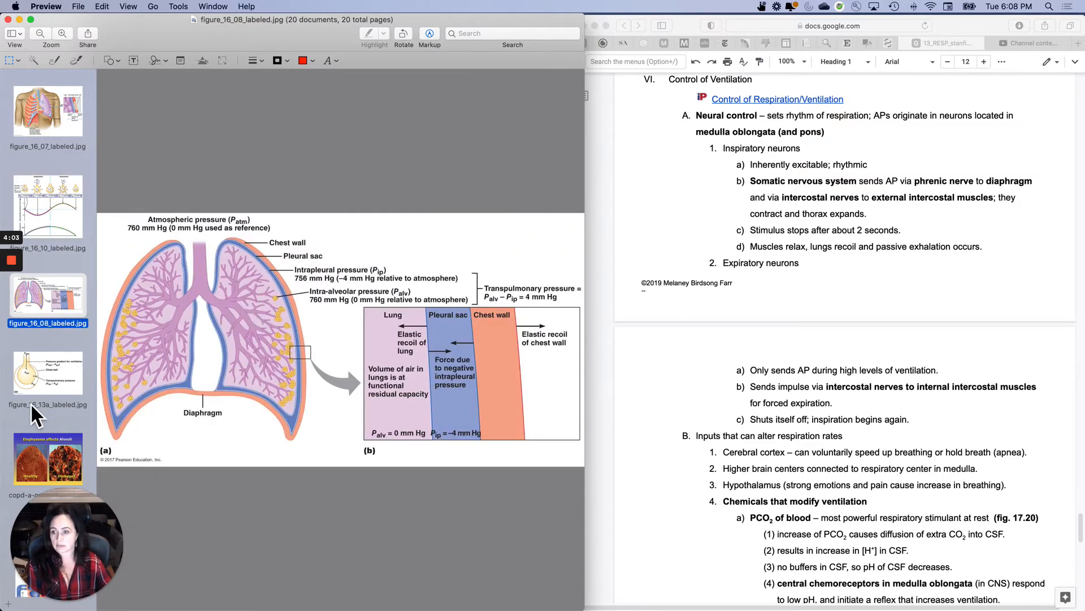
# Step: Scroll the notes down to the pH and PO2 of blood subsections
pyautogui.scroll(-3)
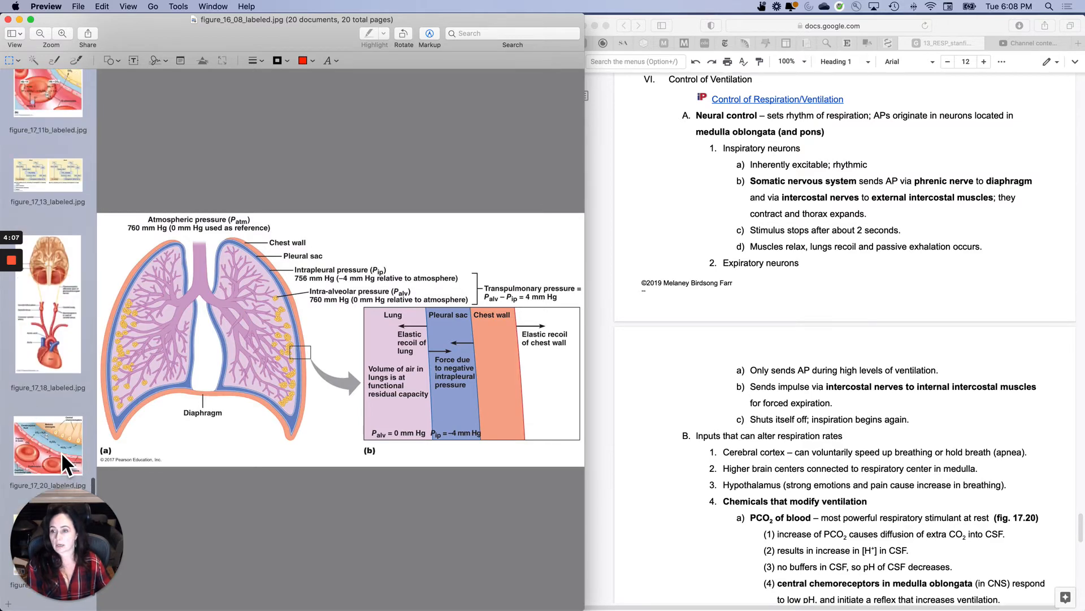
pyautogui.moveTo(272, 457)
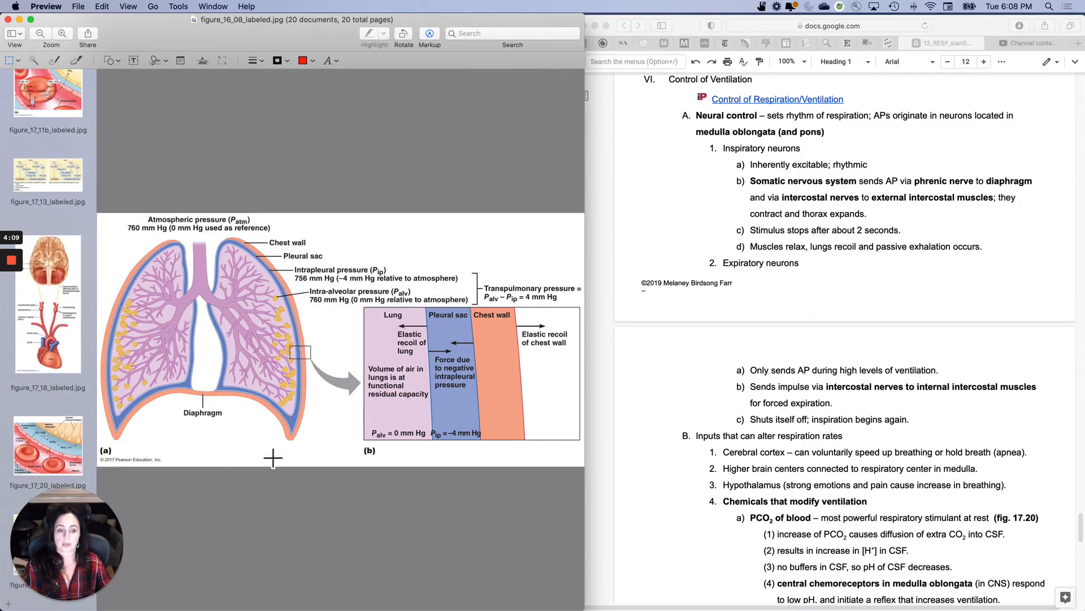
pyautogui.scroll(-3)
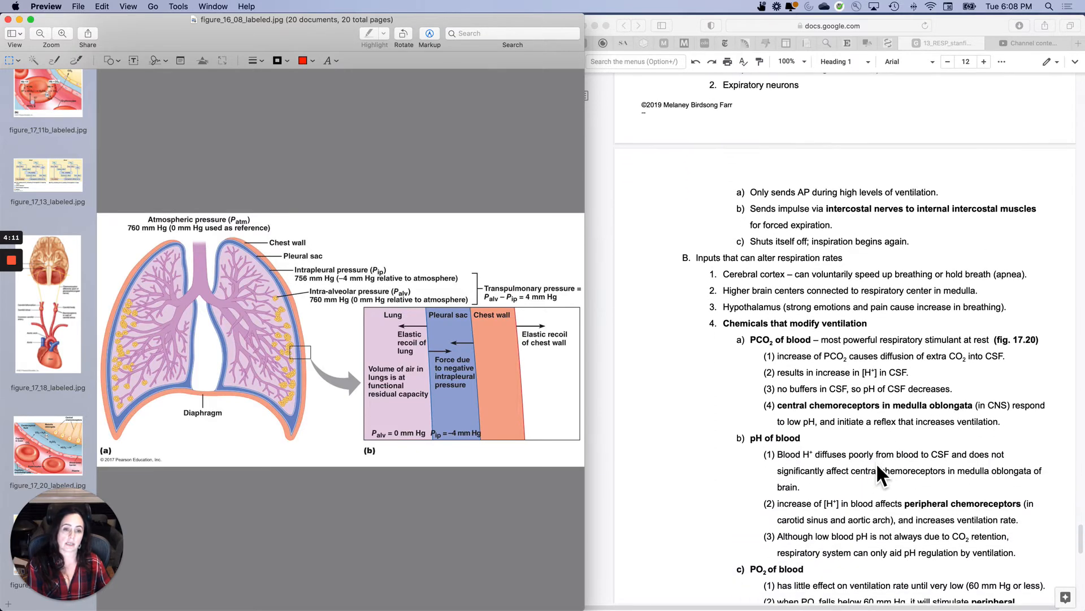
pyautogui.scroll(-3)
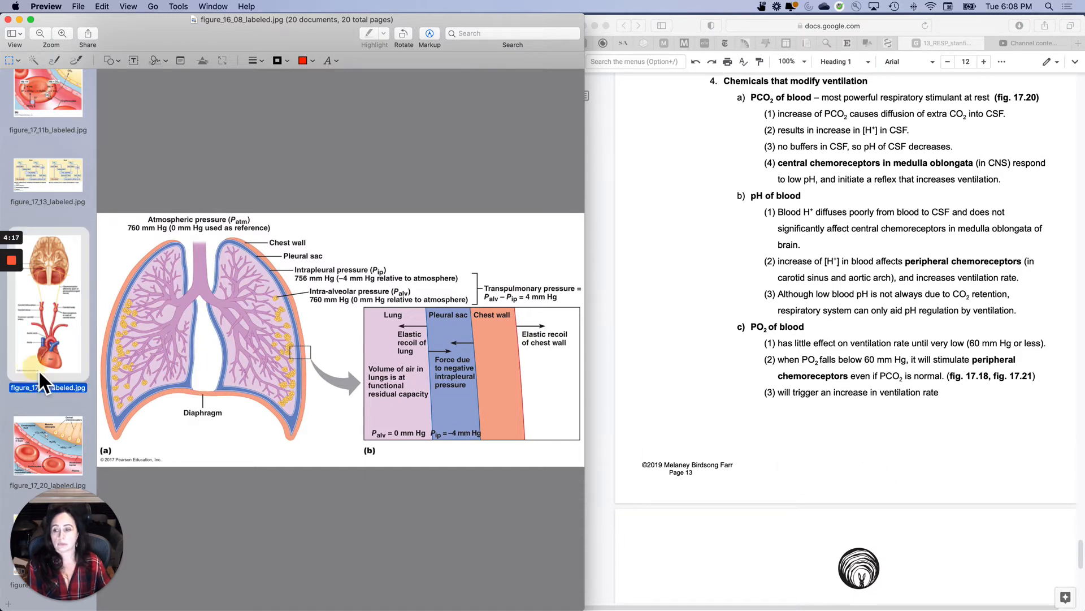
# Step: Display figure_17_18_labeled.jpg showing carotid body, carotid sinus and aortic arch
pyautogui.click(47, 304)
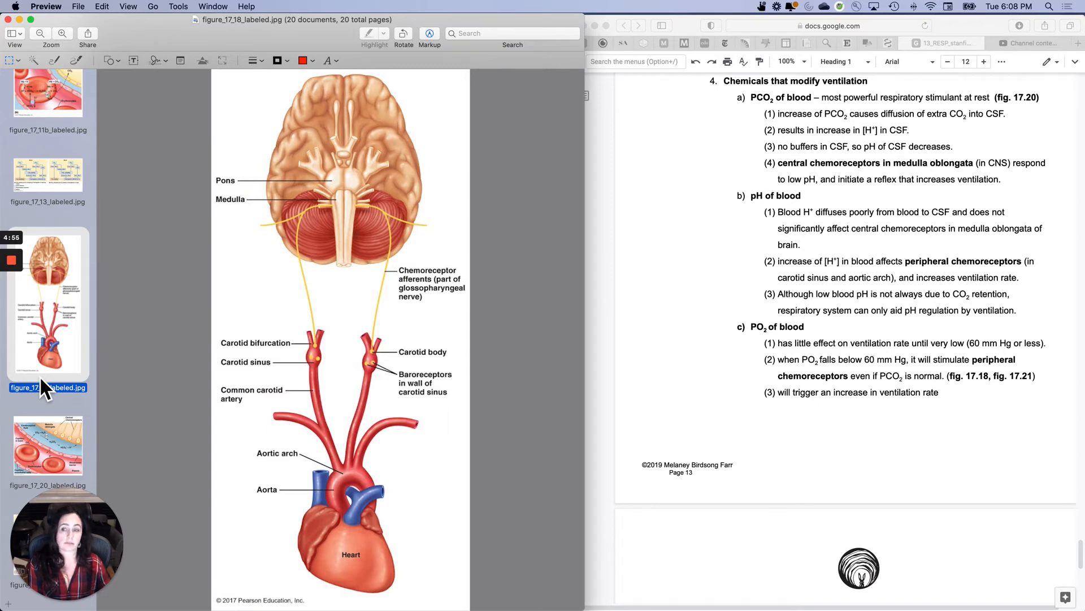
pyautogui.click(47, 445)
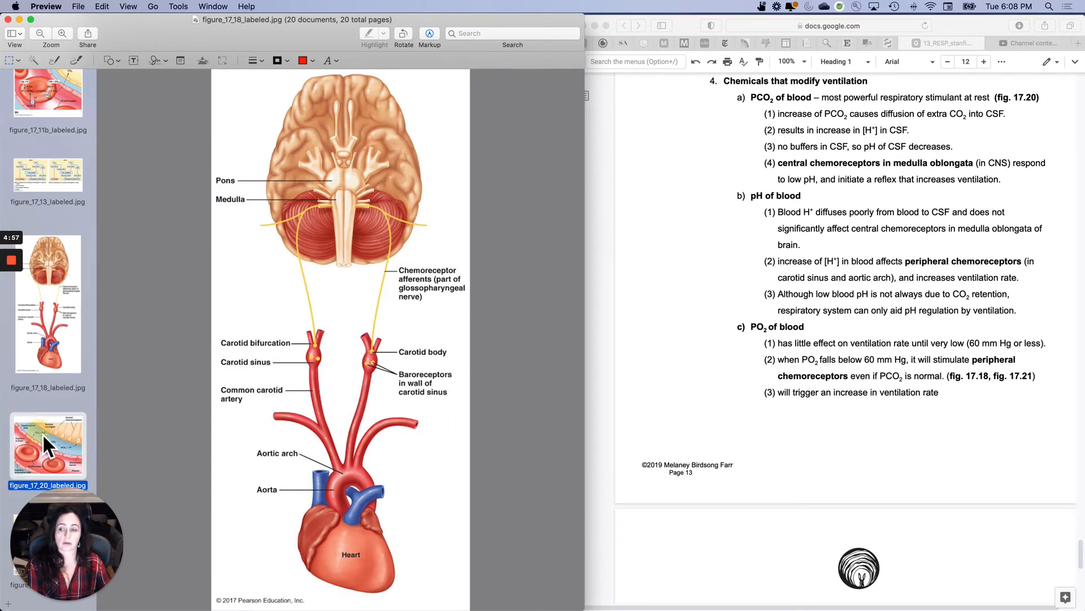
pyautogui.click(47, 446)
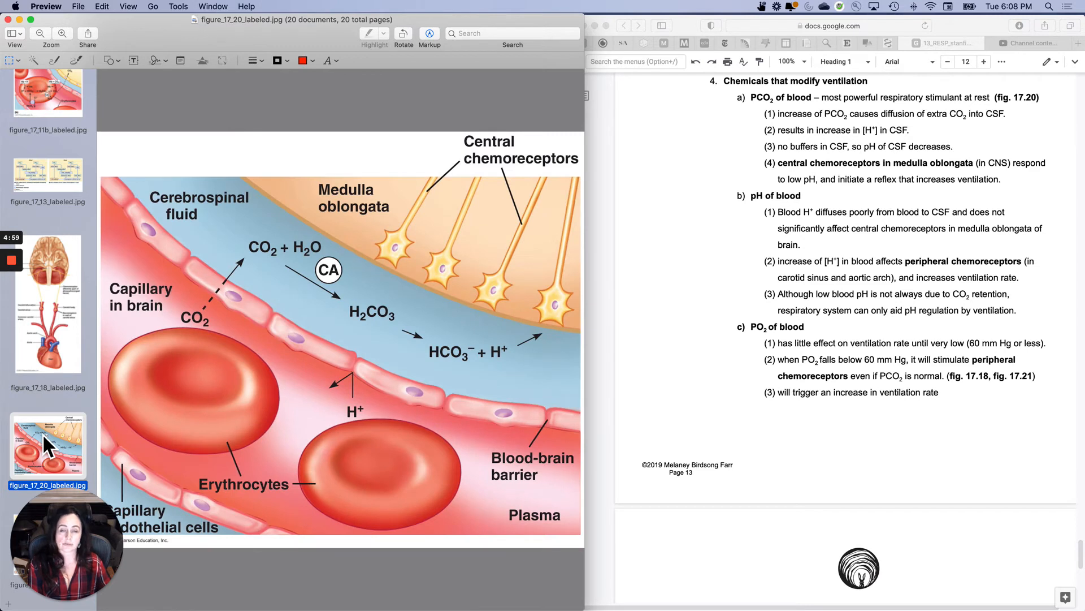
pyautogui.moveTo(265, 315)
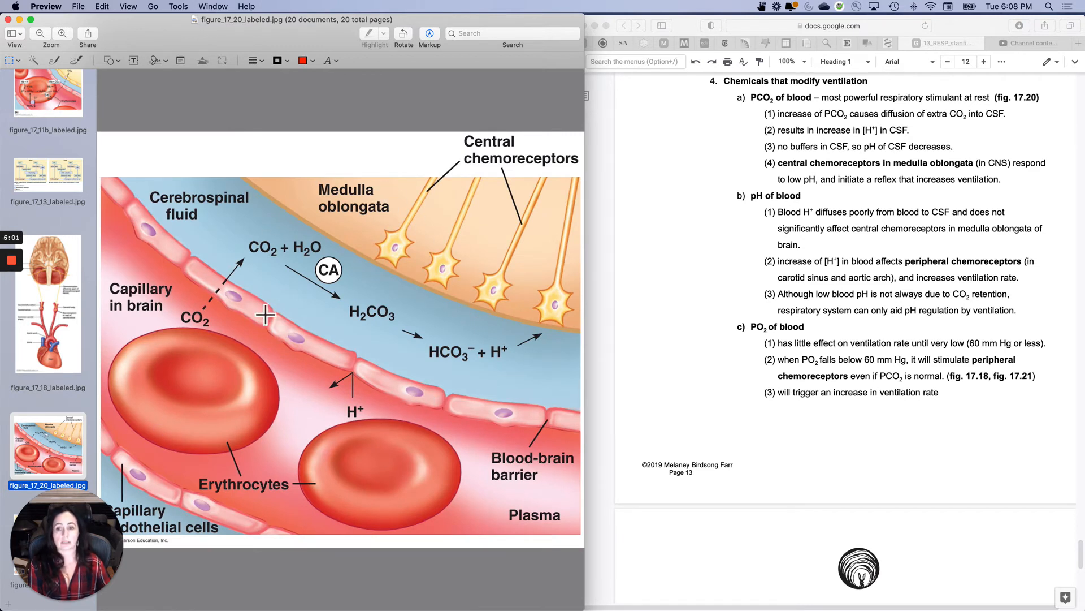
pyautogui.moveTo(172, 345)
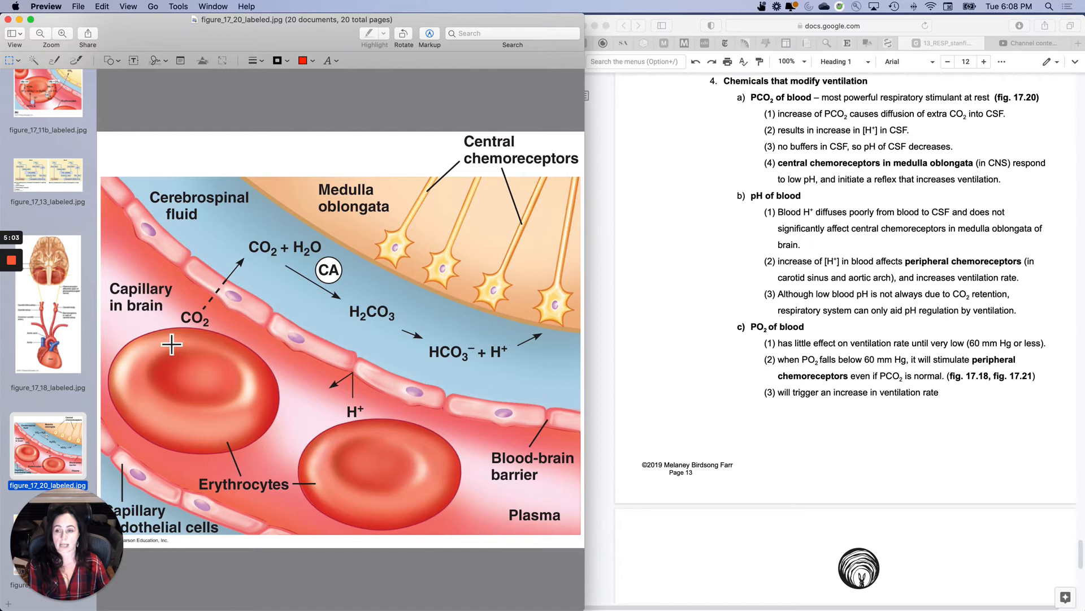
pyautogui.moveTo(215, 360)
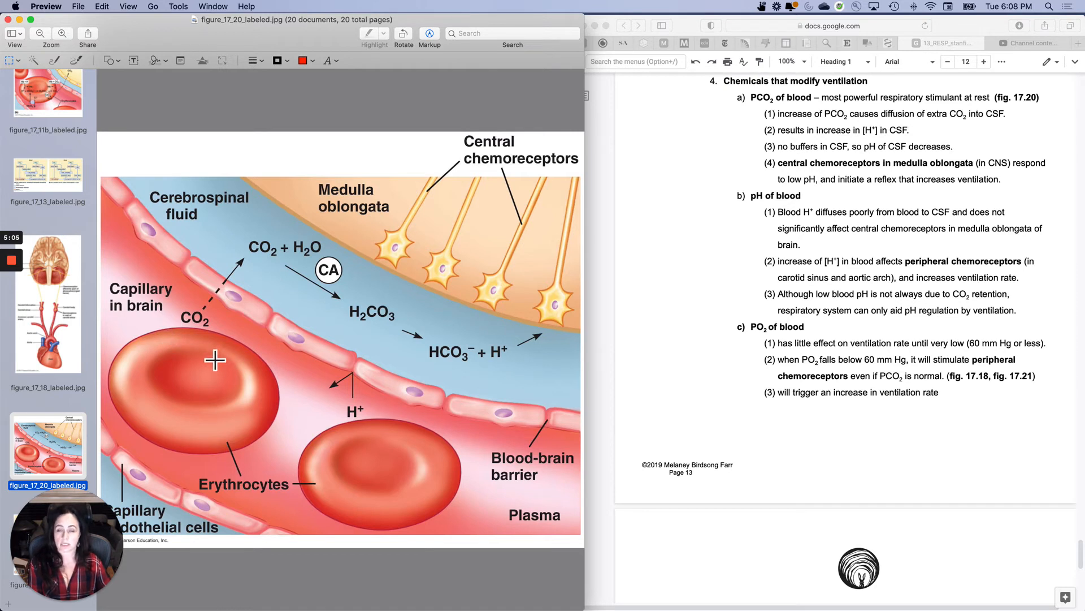
pyautogui.moveTo(131, 346)
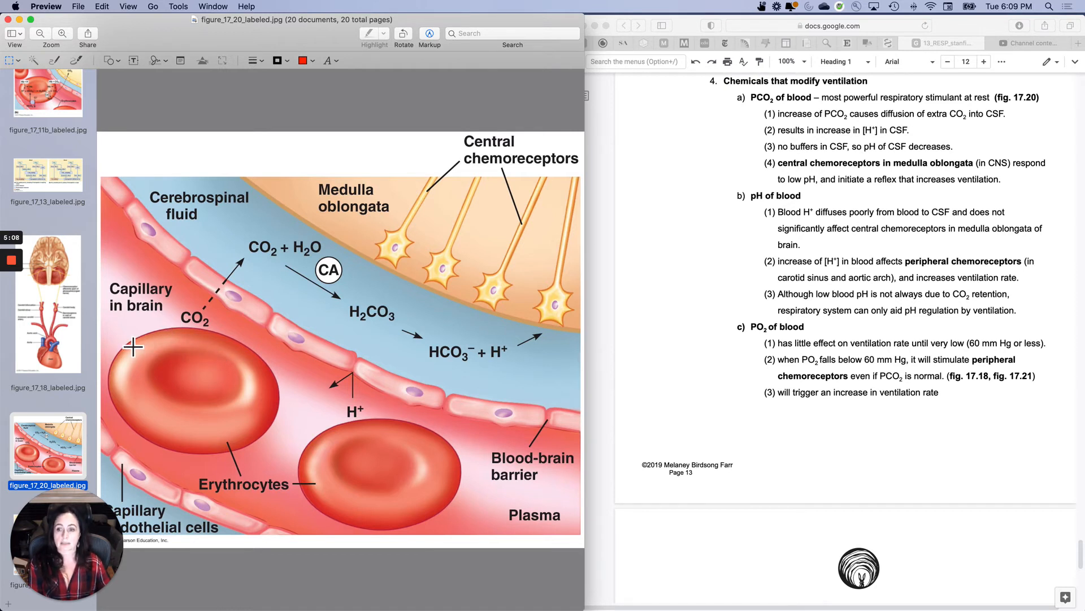
pyautogui.moveTo(153, 332)
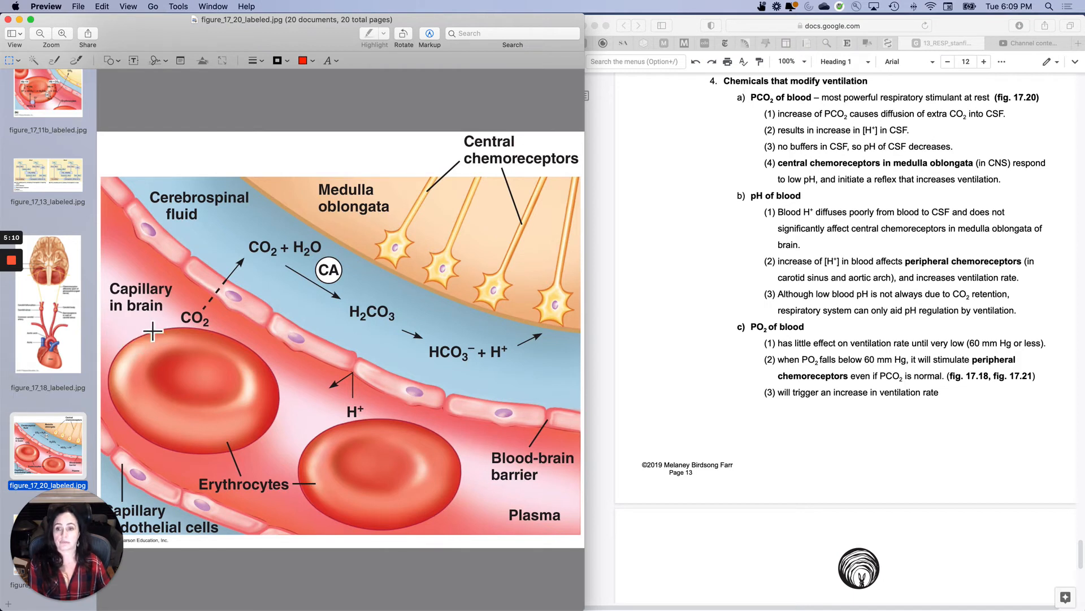
pyautogui.moveTo(268, 258)
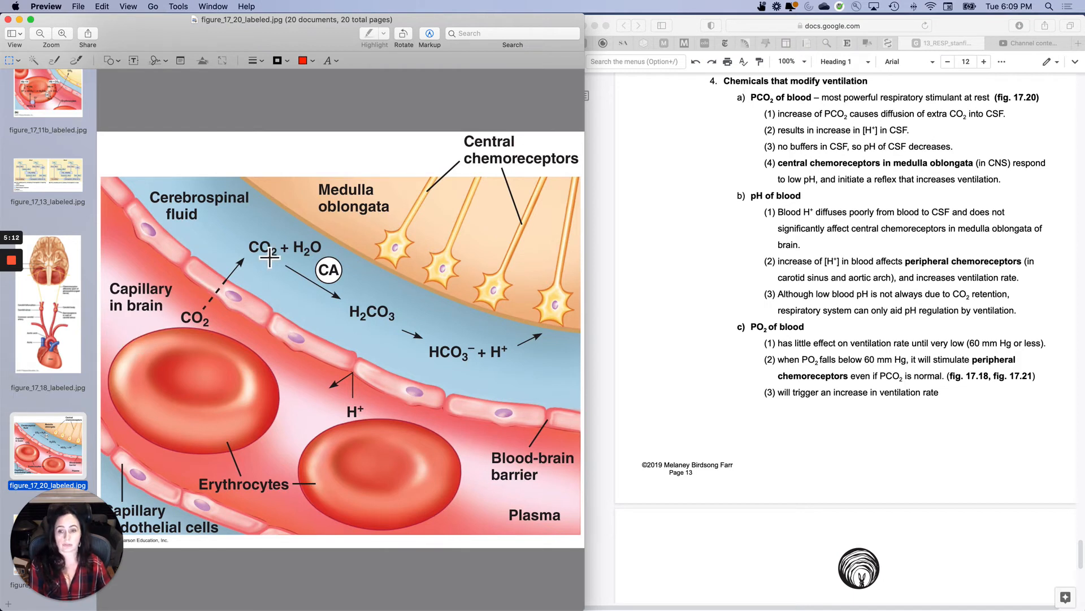
pyautogui.moveTo(370, 321)
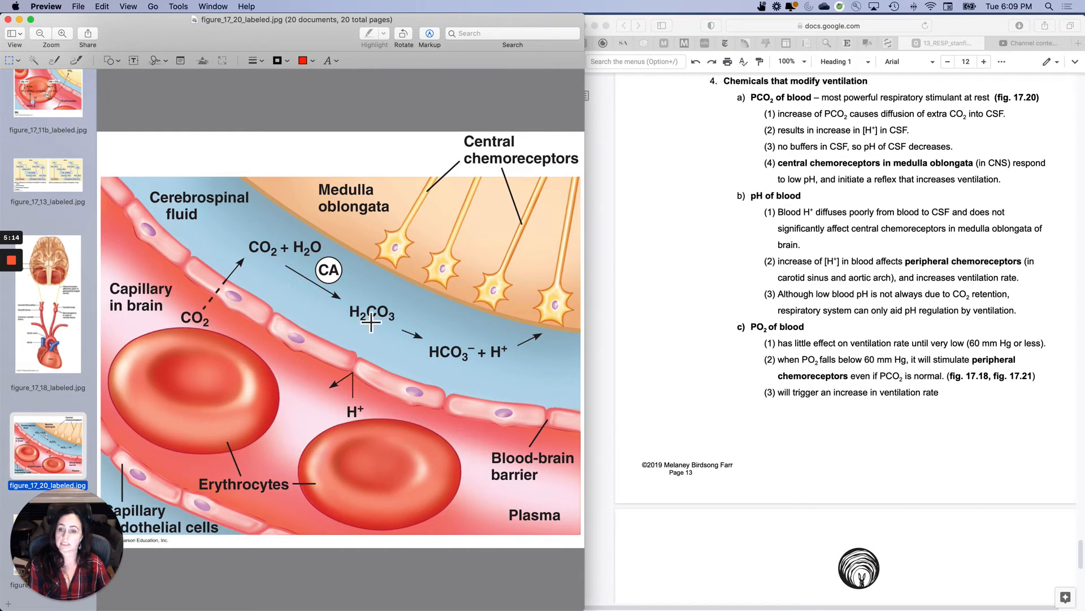
pyautogui.moveTo(512, 352)
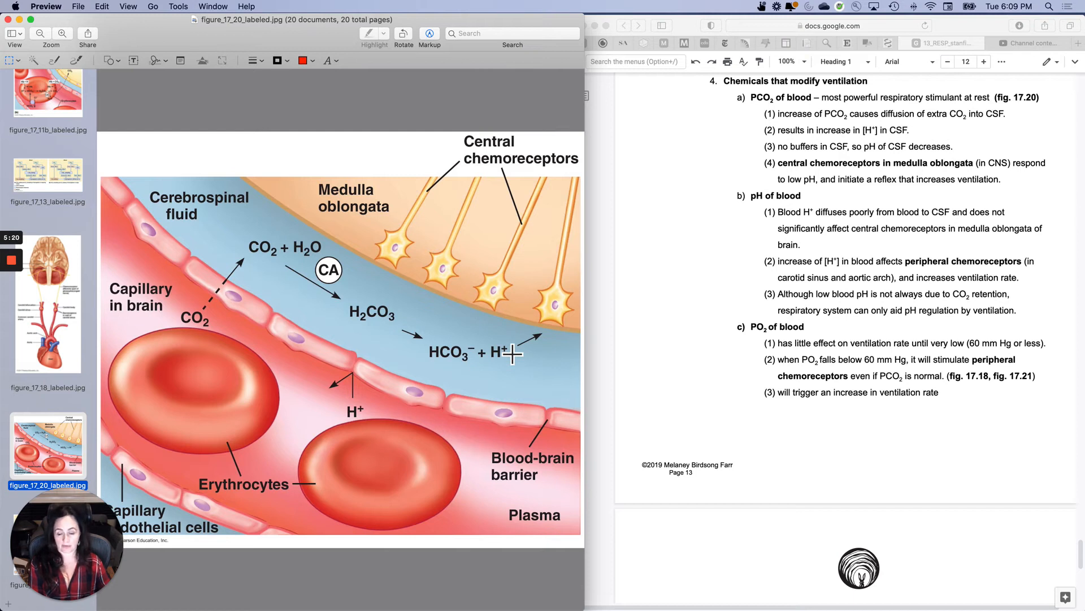
pyautogui.moveTo(530, 337)
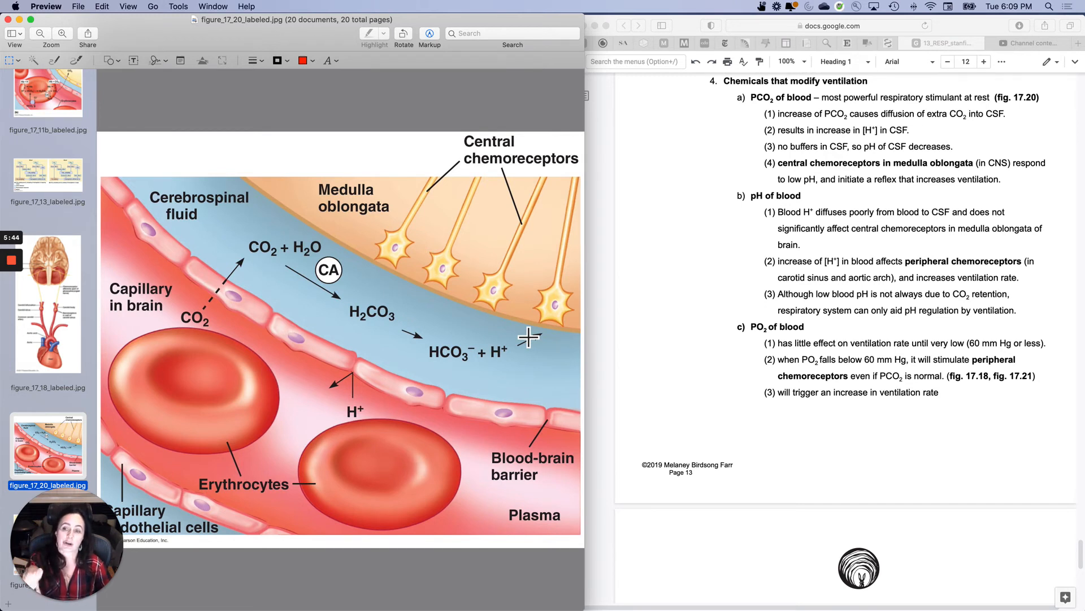
pyautogui.moveTo(286, 203)
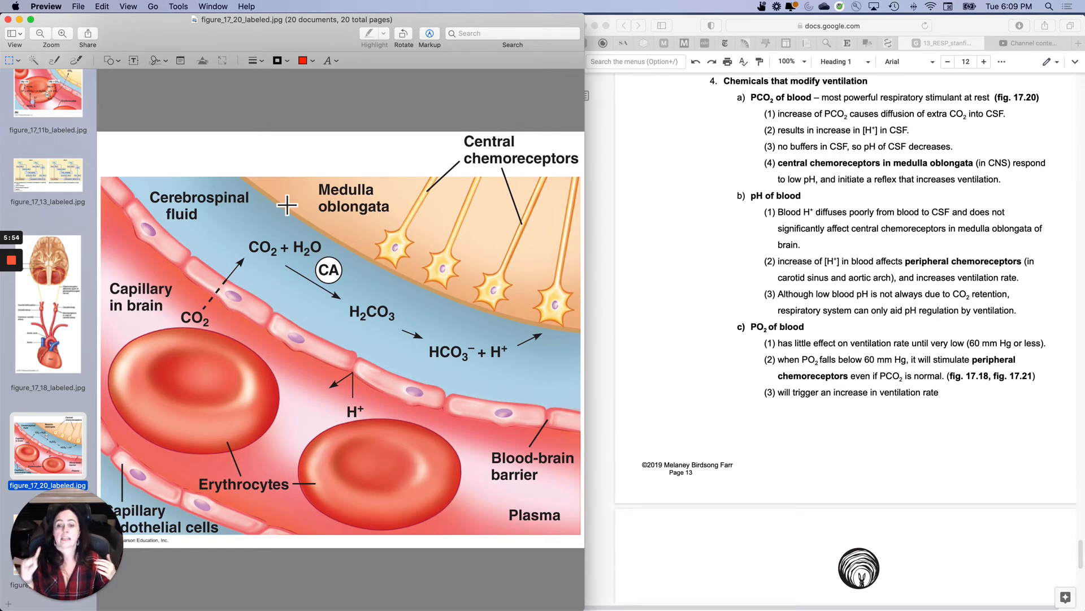
pyautogui.moveTo(367, 443)
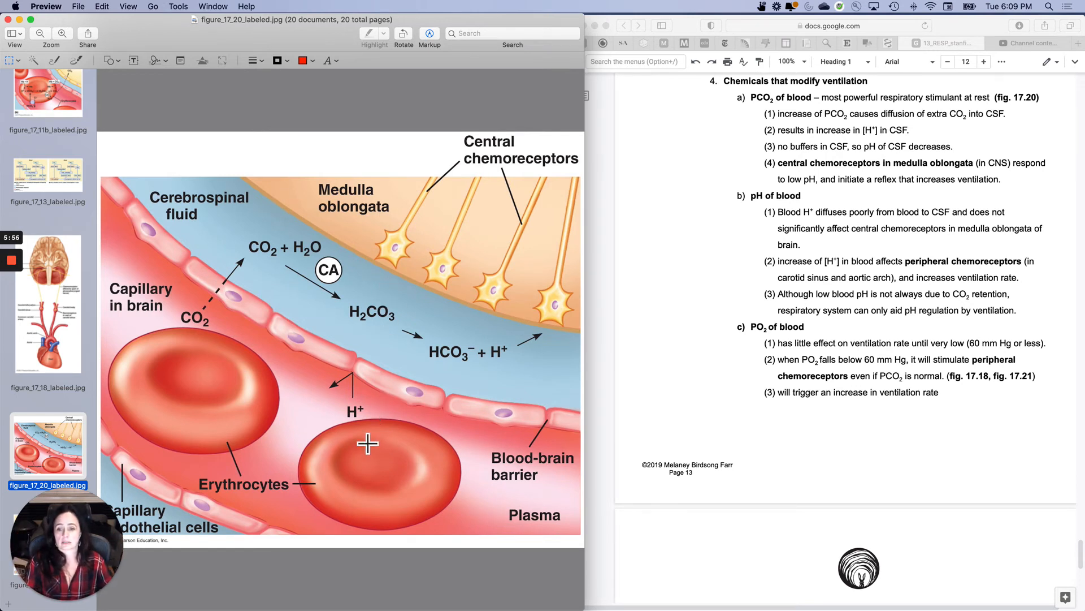
pyautogui.moveTo(393, 376)
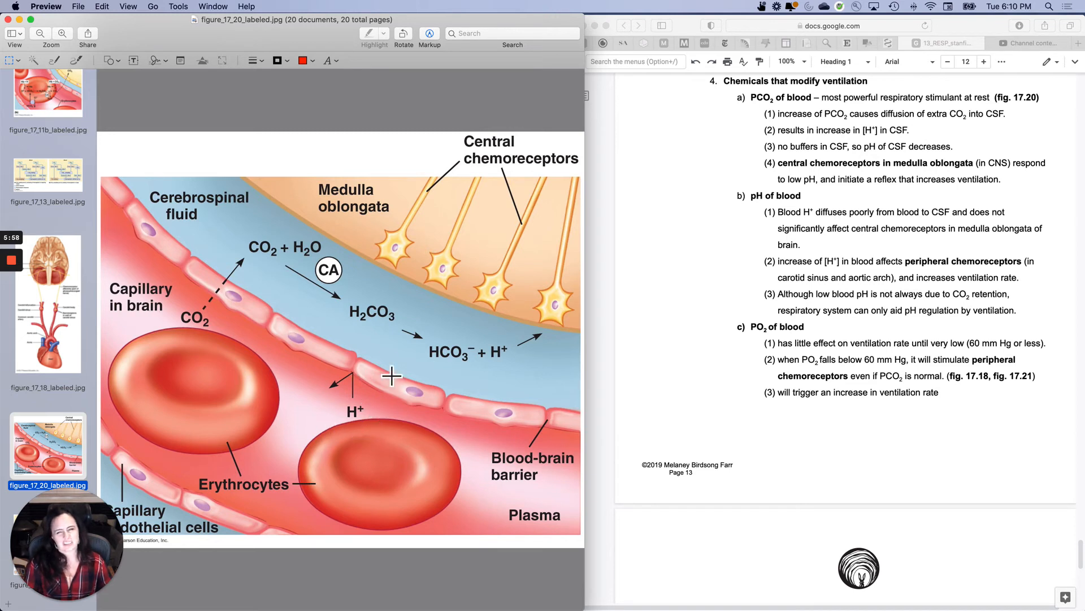
pyautogui.moveTo(451, 407)
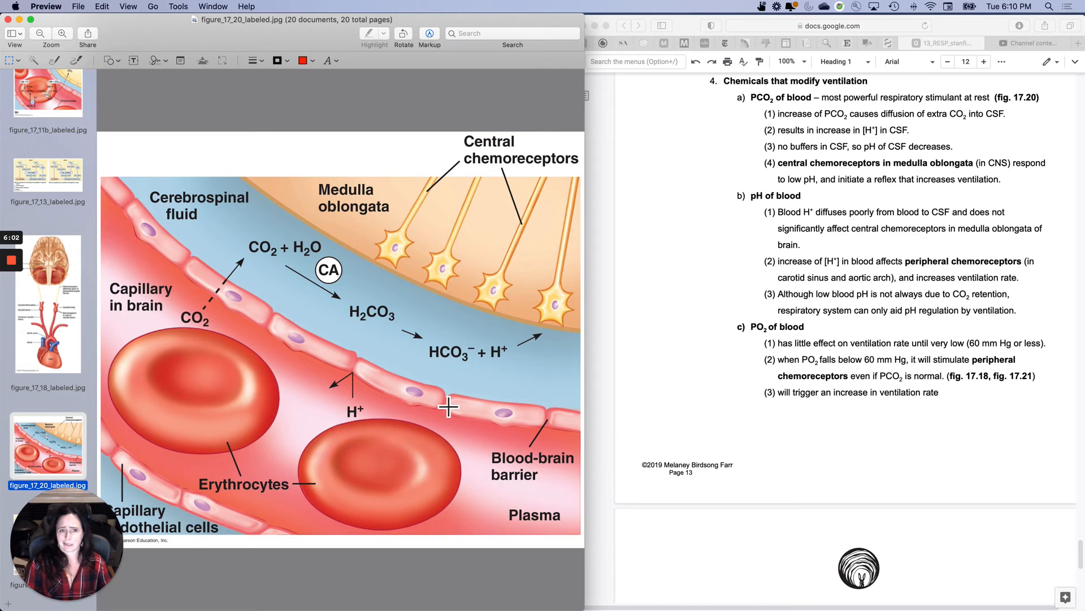
pyautogui.moveTo(358, 380)
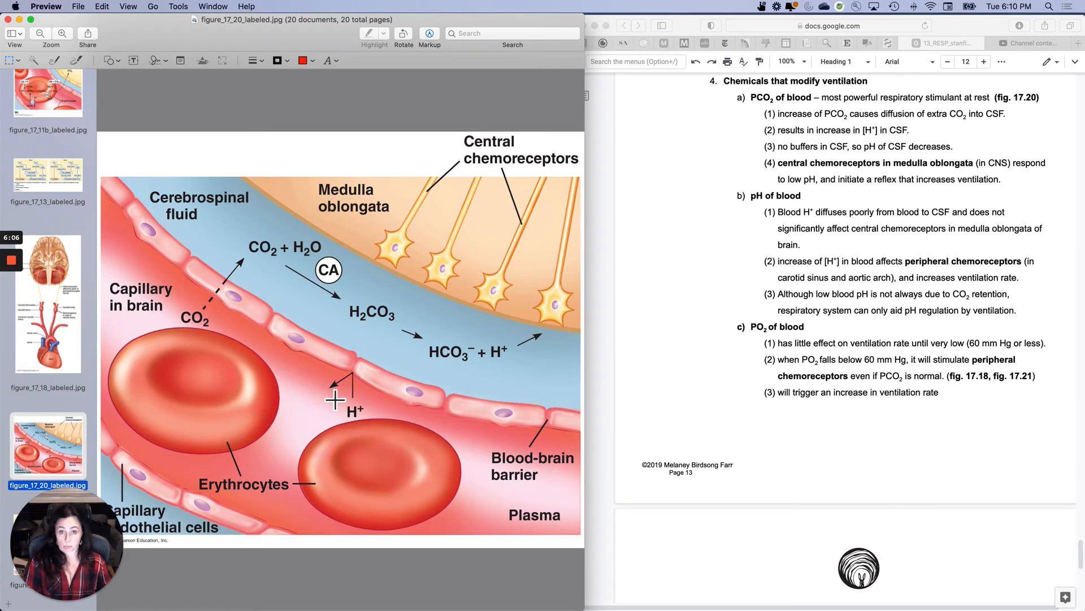
pyautogui.moveTo(401, 378)
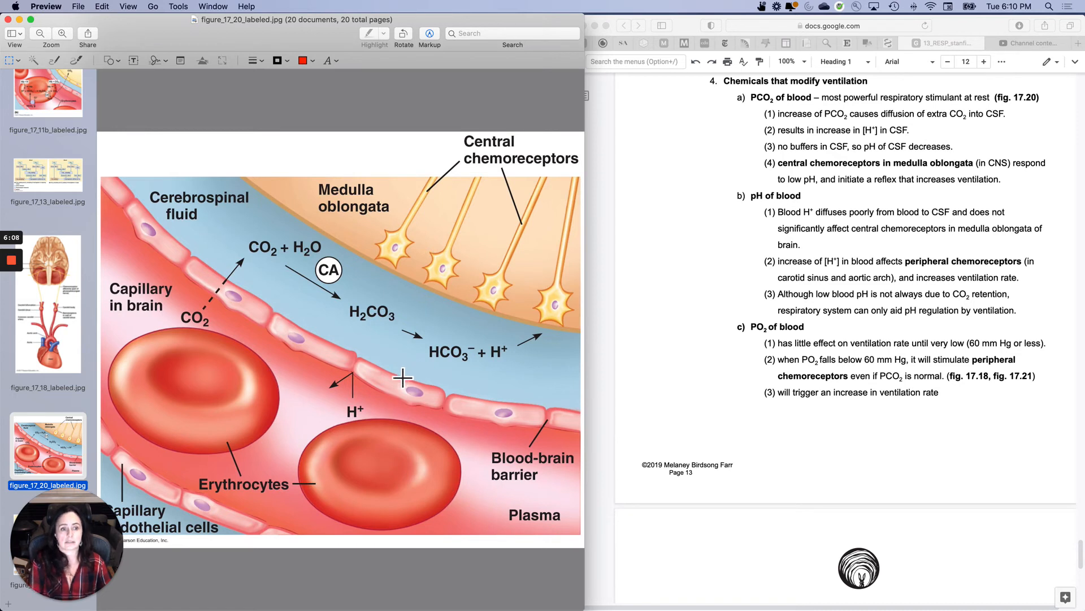
pyautogui.moveTo(543, 379)
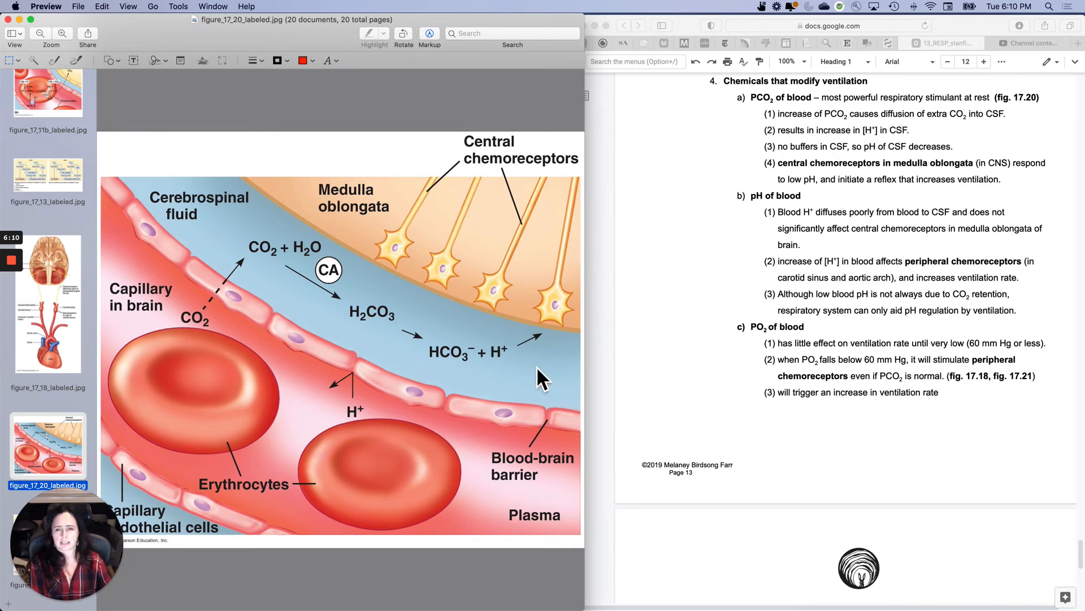
pyautogui.moveTo(464, 385)
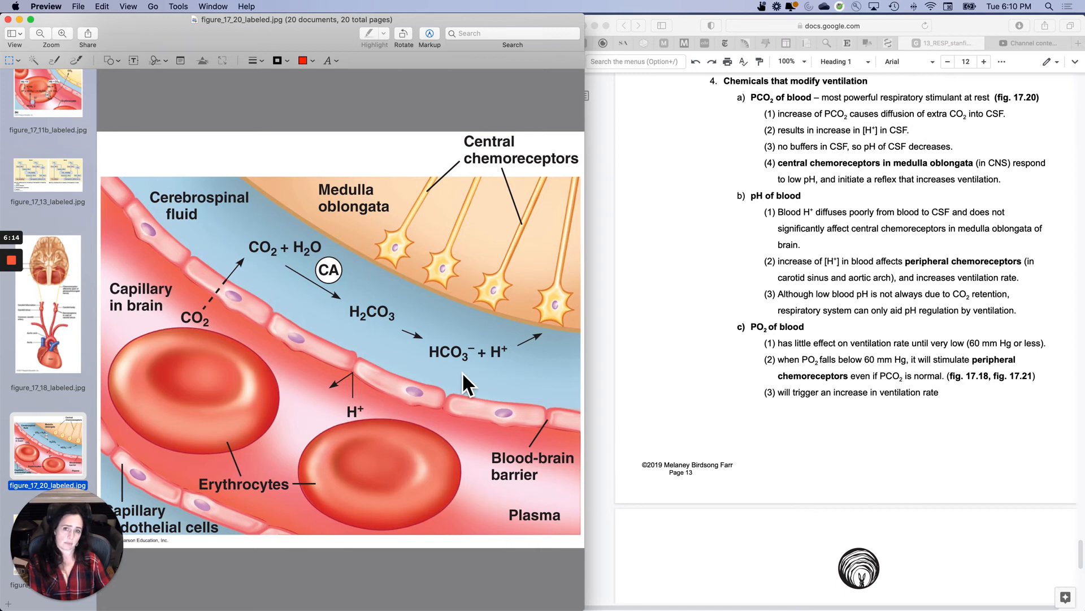
# Step: Return Preview to figure_17_18_labeled.jpg with carotid bodies, aortic arch and chemoreceptor afferents
pyautogui.click(47, 303)
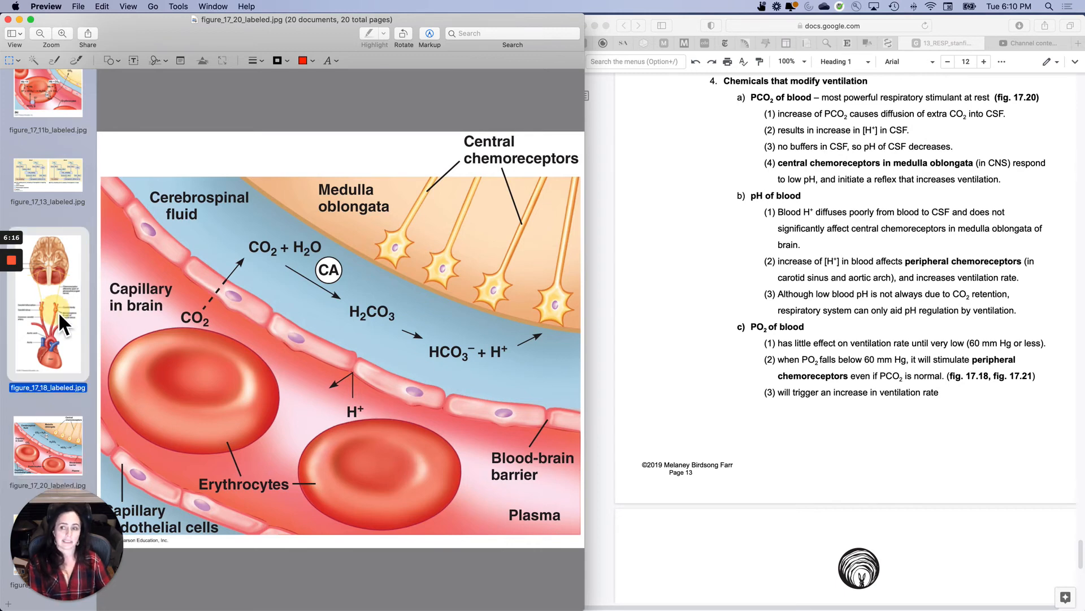
pyautogui.click(47, 303)
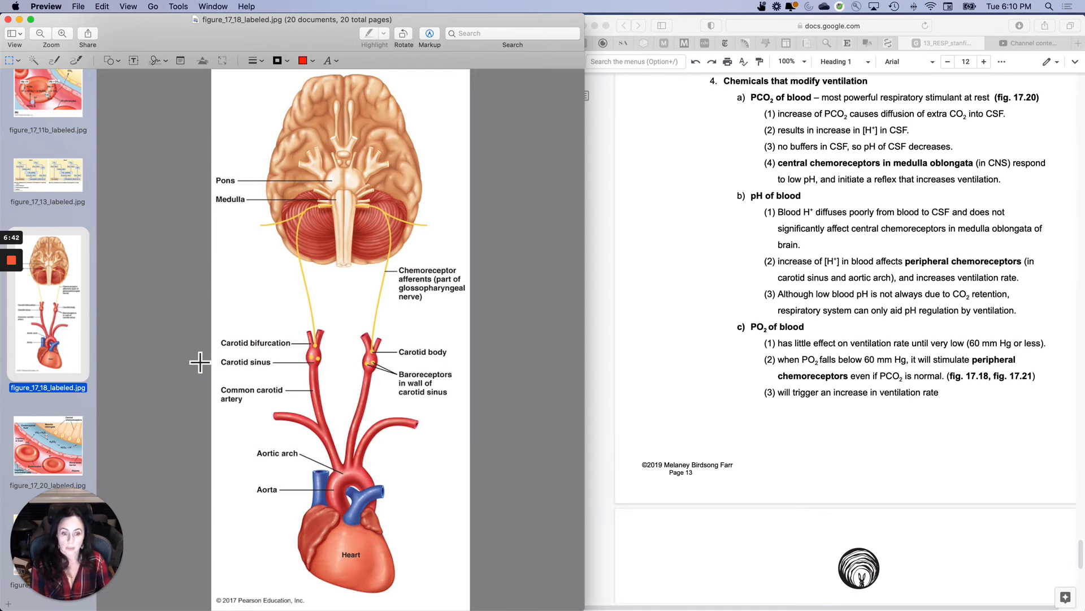
pyautogui.moveTo(368, 230)
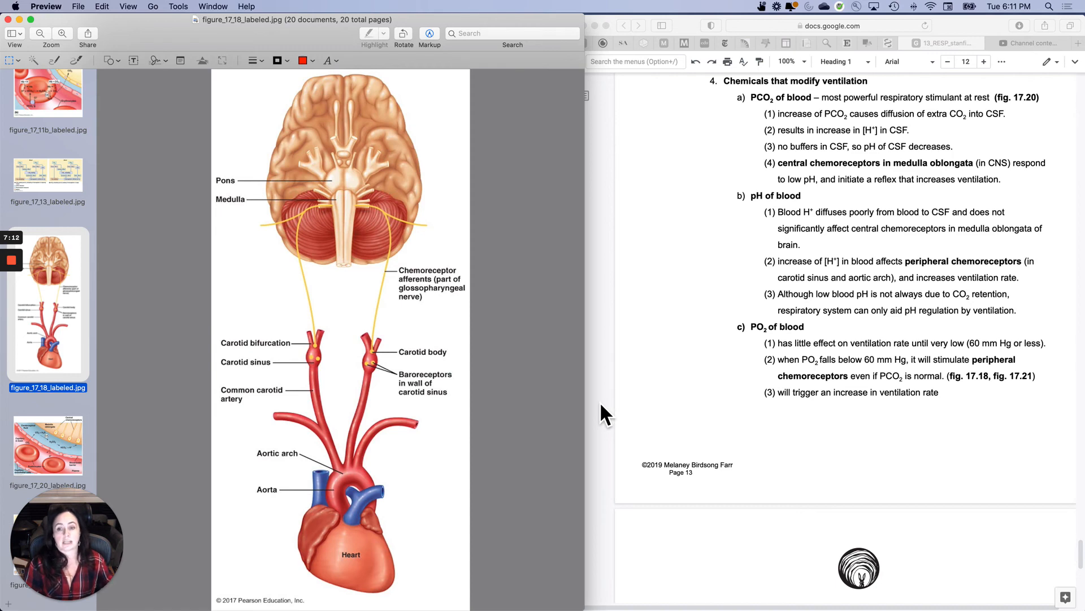
pyautogui.moveTo(108, 405)
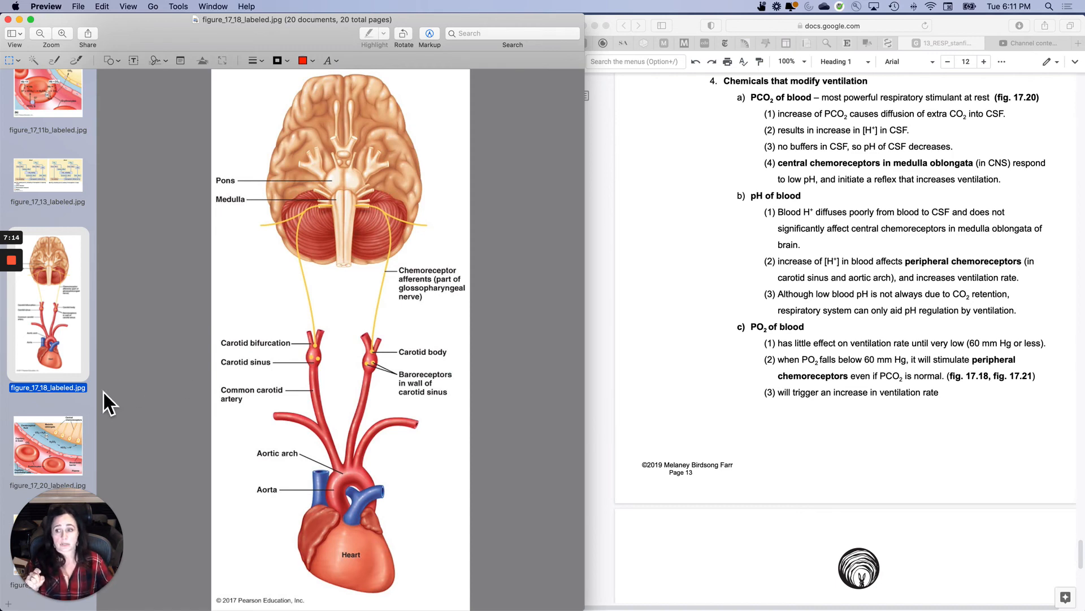
pyautogui.click(46, 444)
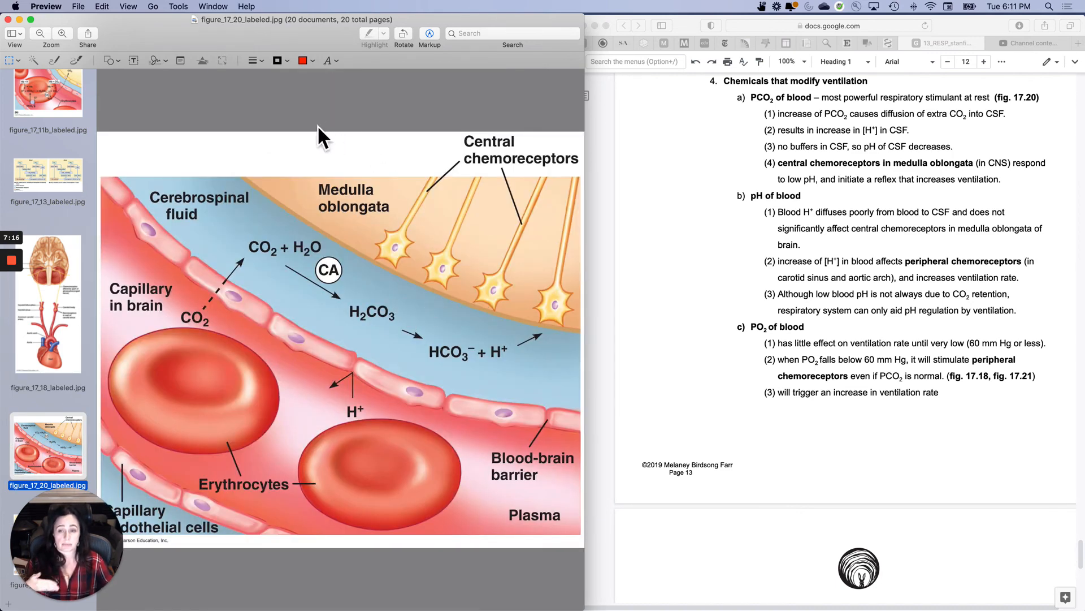
pyautogui.click(47, 302)
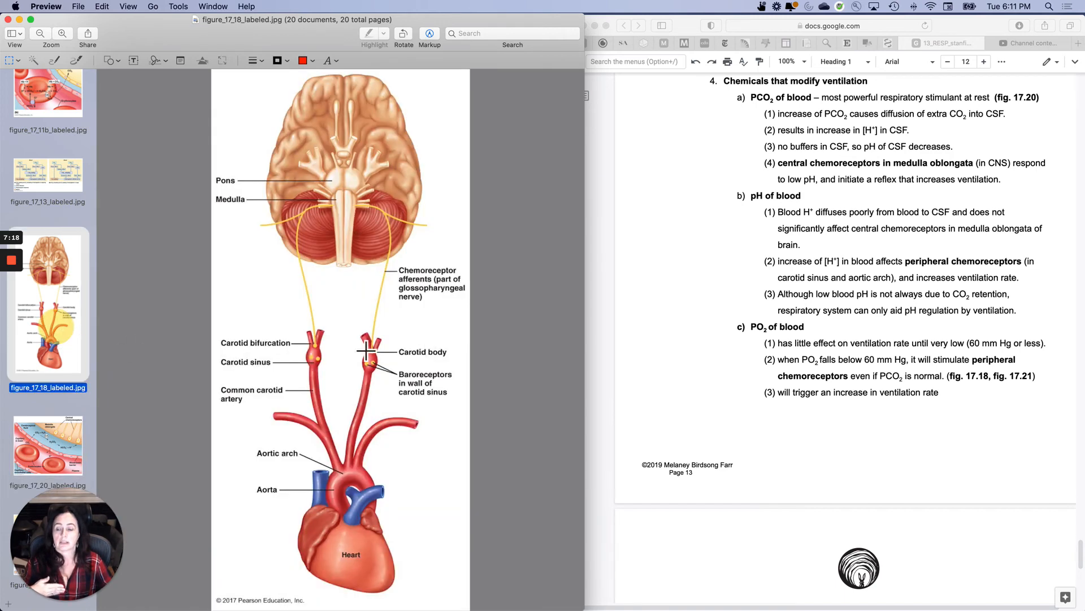
pyautogui.moveTo(380, 381)
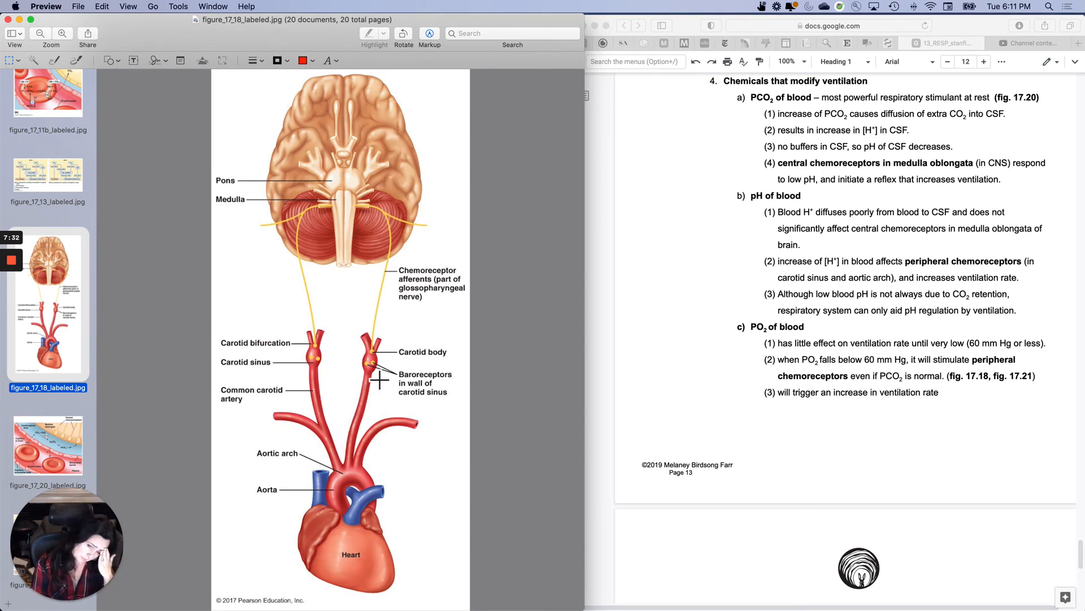
pyautogui.moveTo(170, 388)
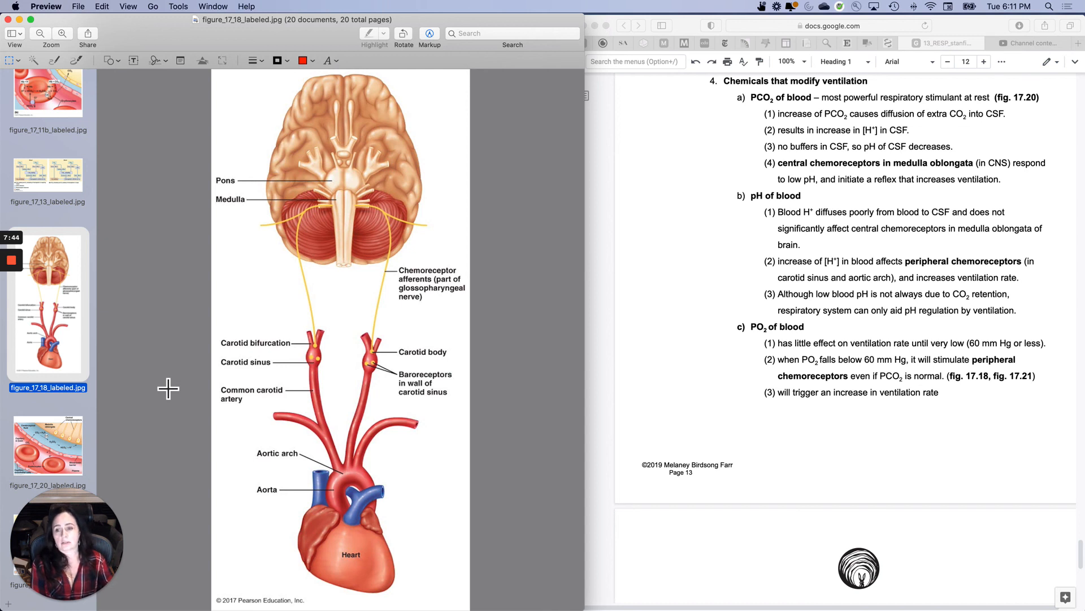
pyautogui.moveTo(364, 360)
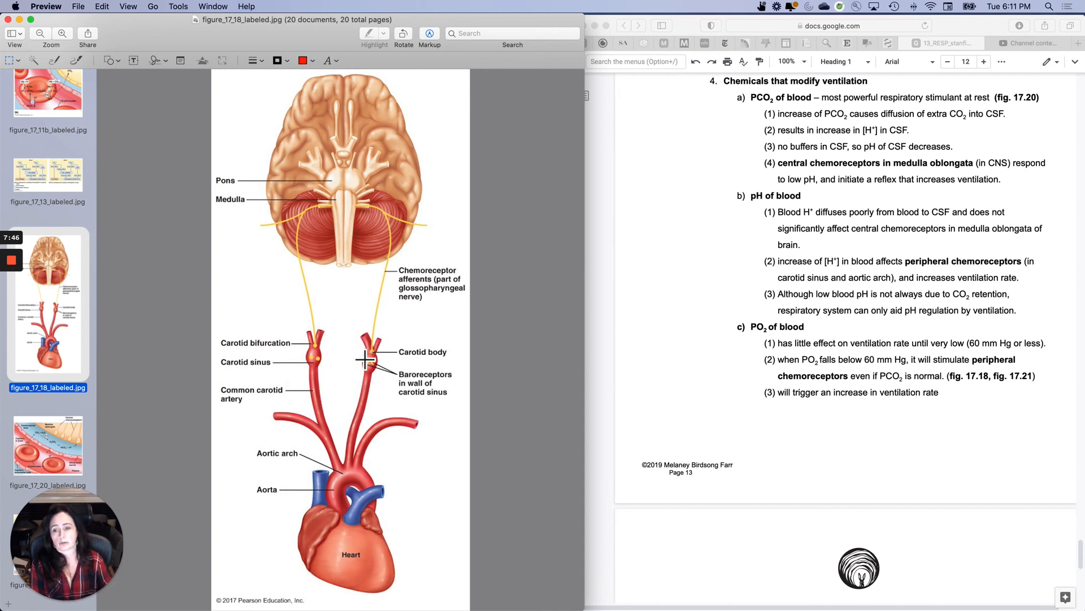
pyautogui.moveTo(344, 364)
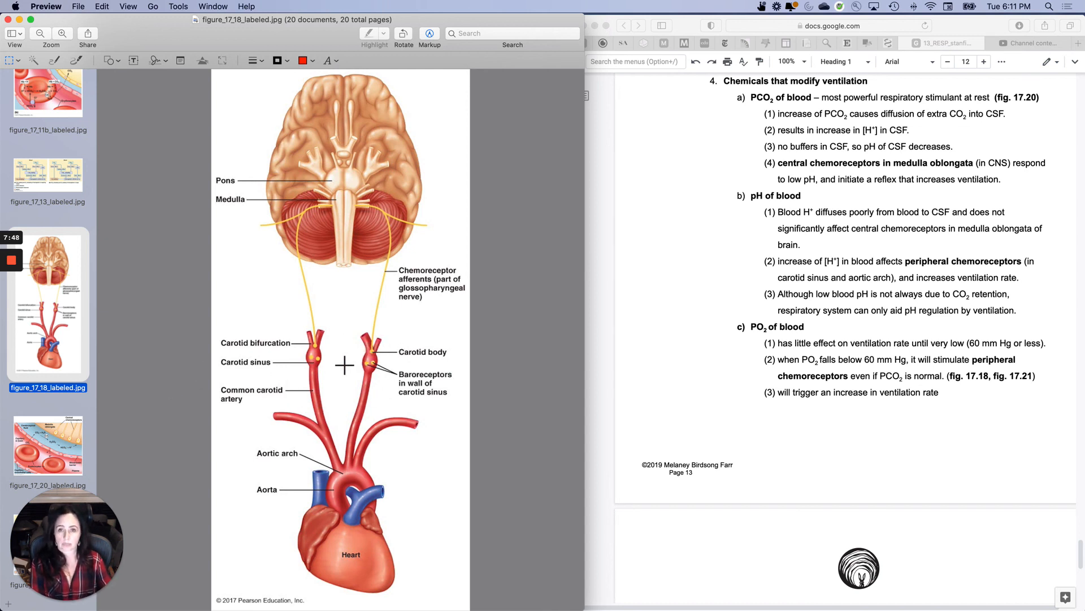